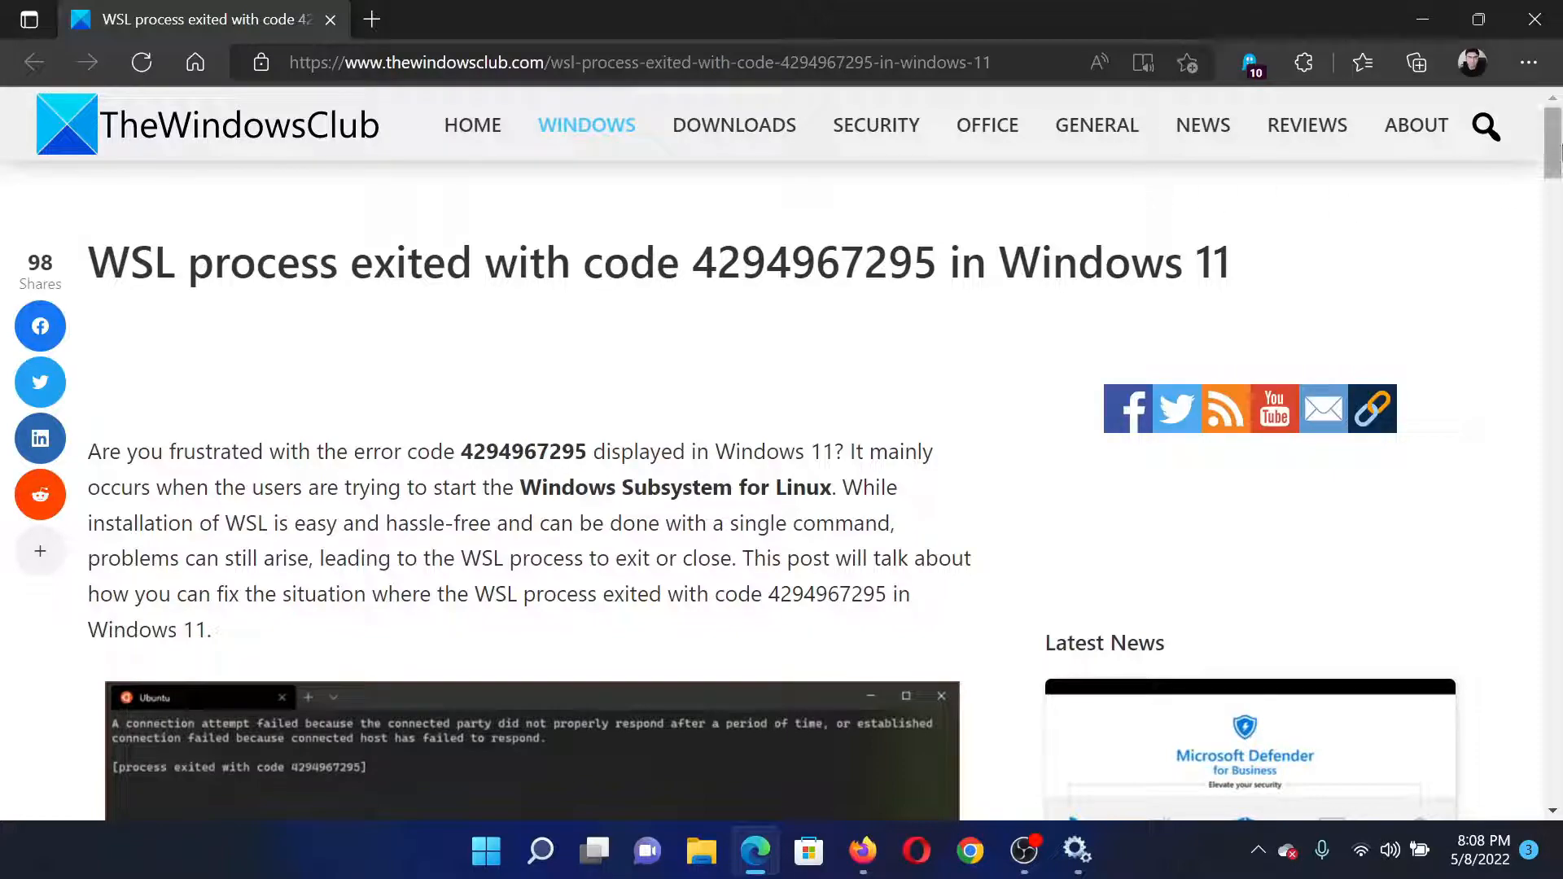
Scroll the article down to the Reset Winsock fix and its netsh winsock reset command
scroll("down", 3)
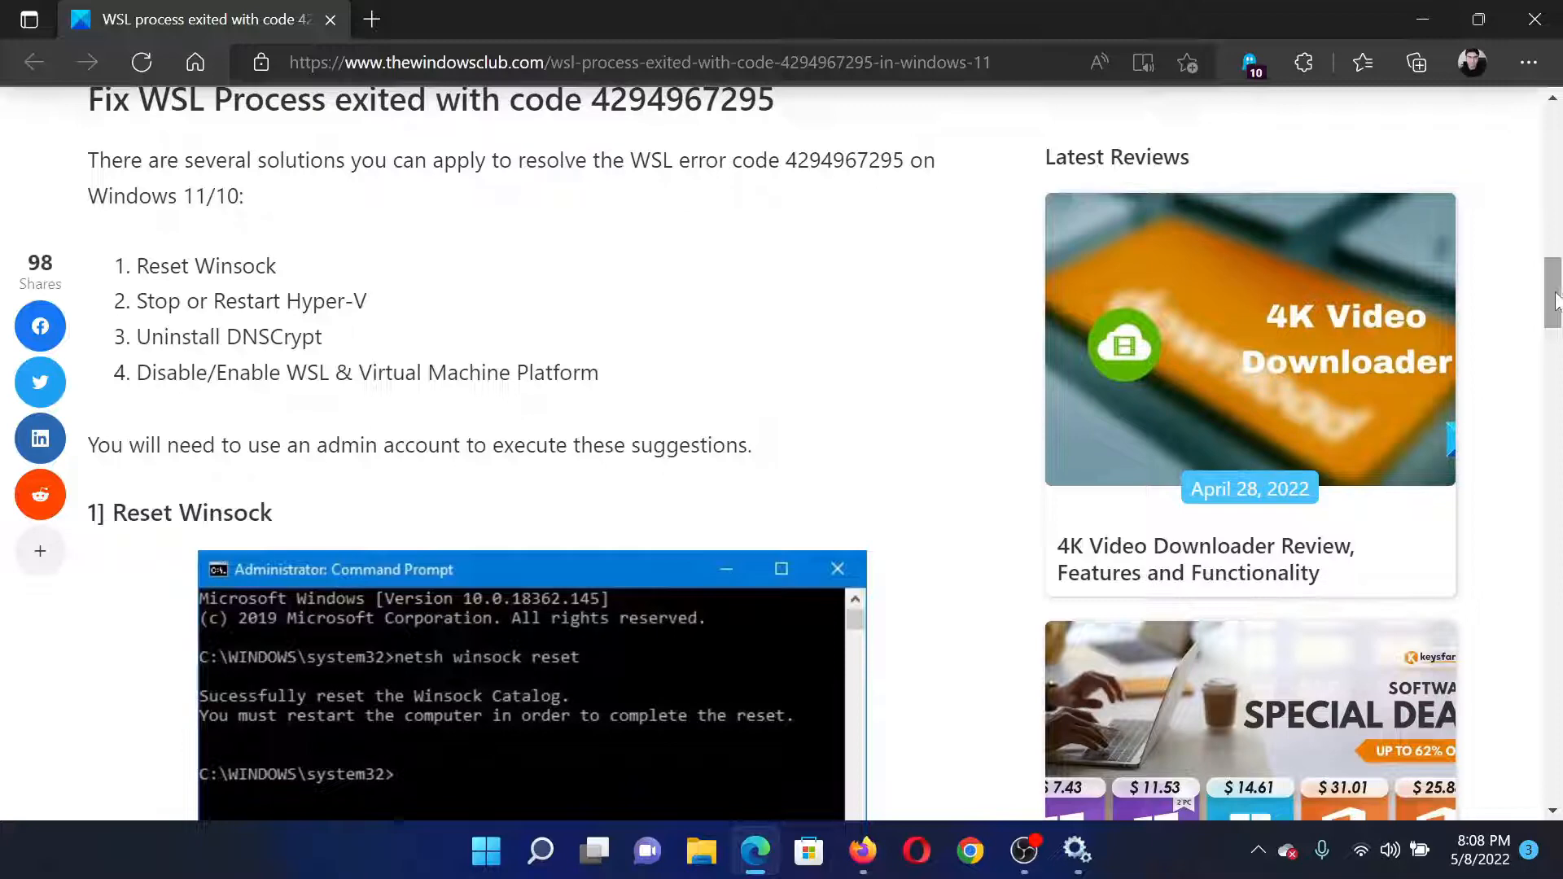
scroll("down", 3)
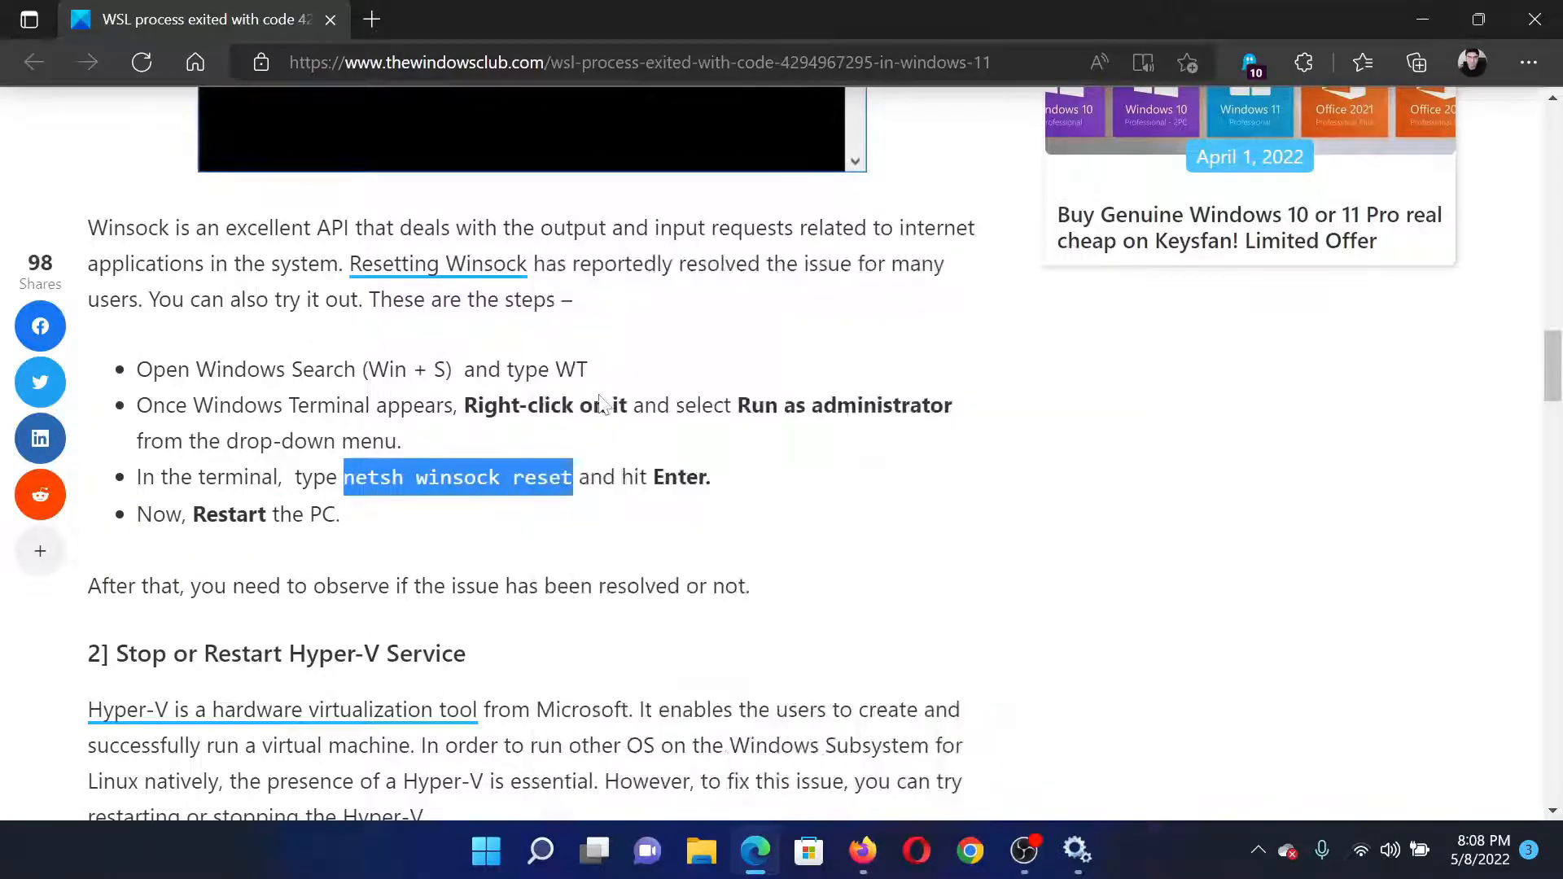
Open Windows Terminal via taskbar search and run 'netsh winsock reset' in PowerShell
left_click(541, 852)
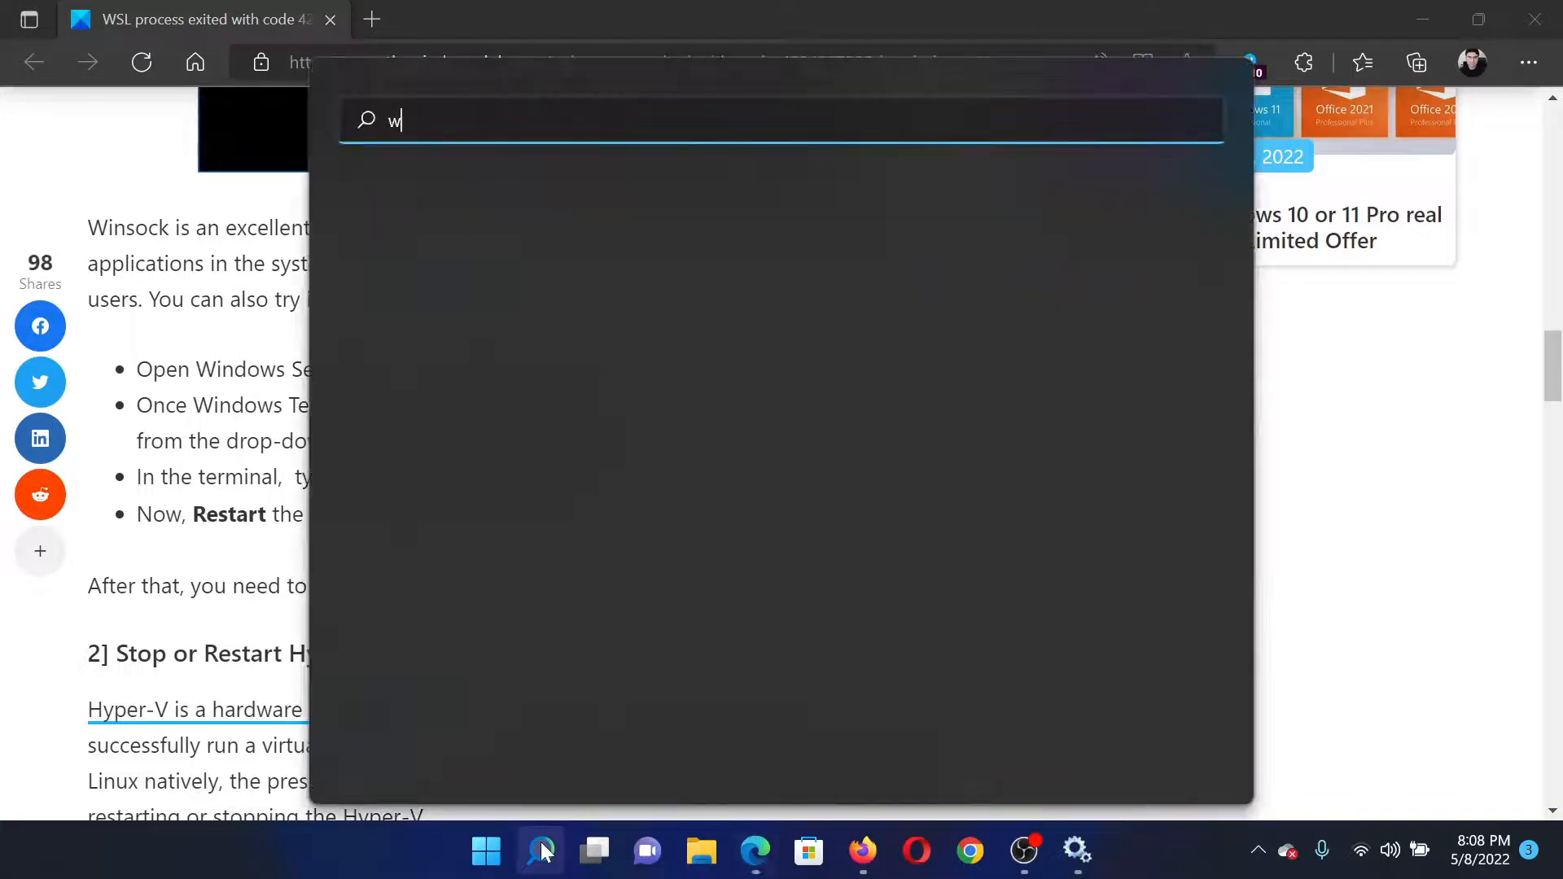
type("t")
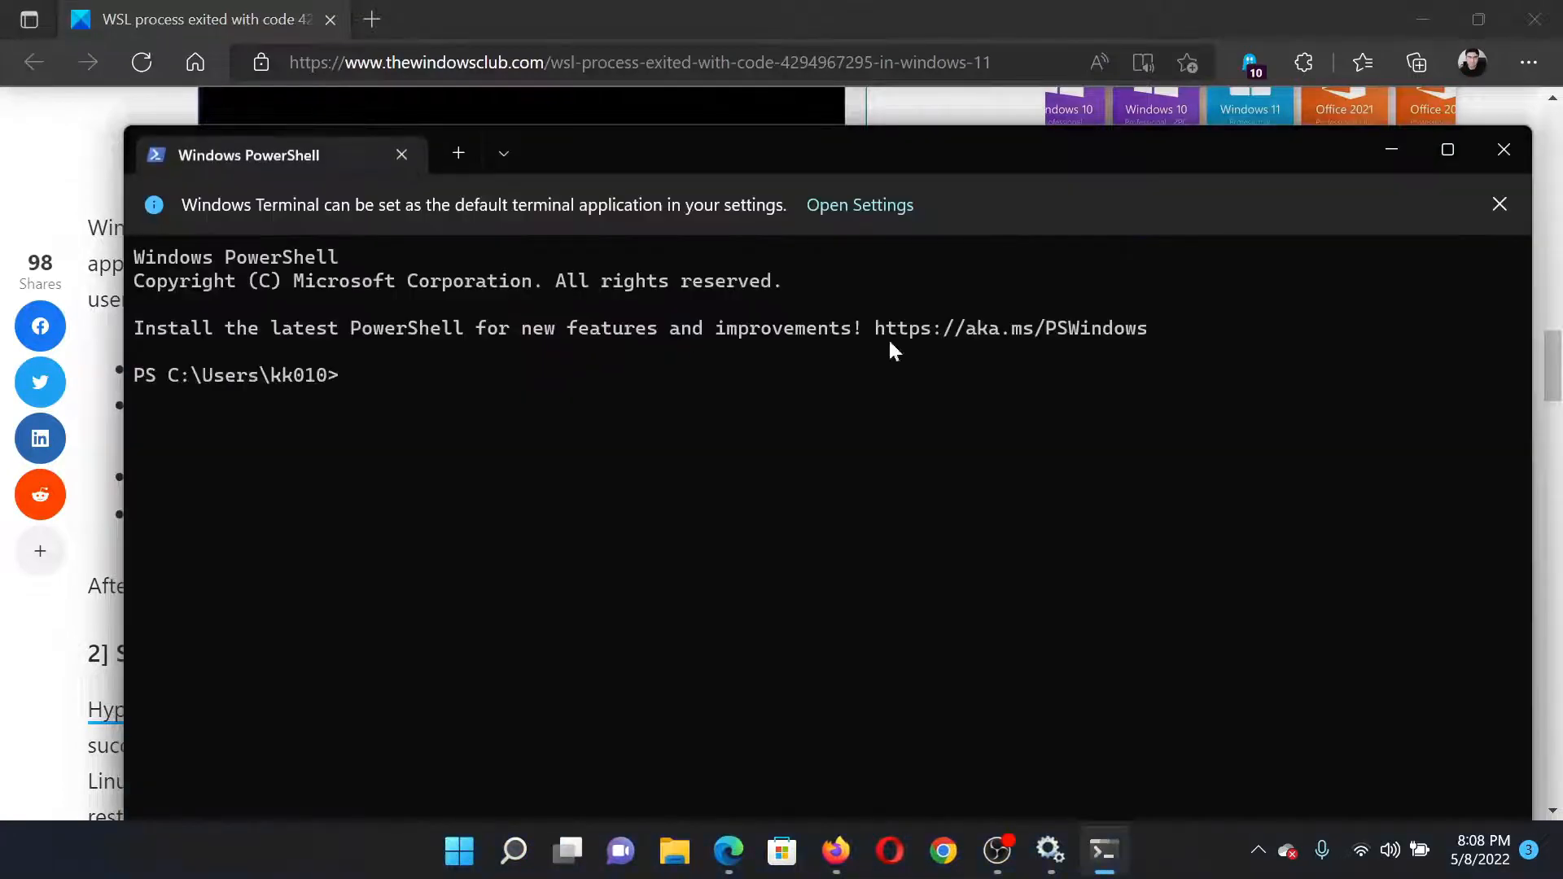
type("netsh winsock reset")
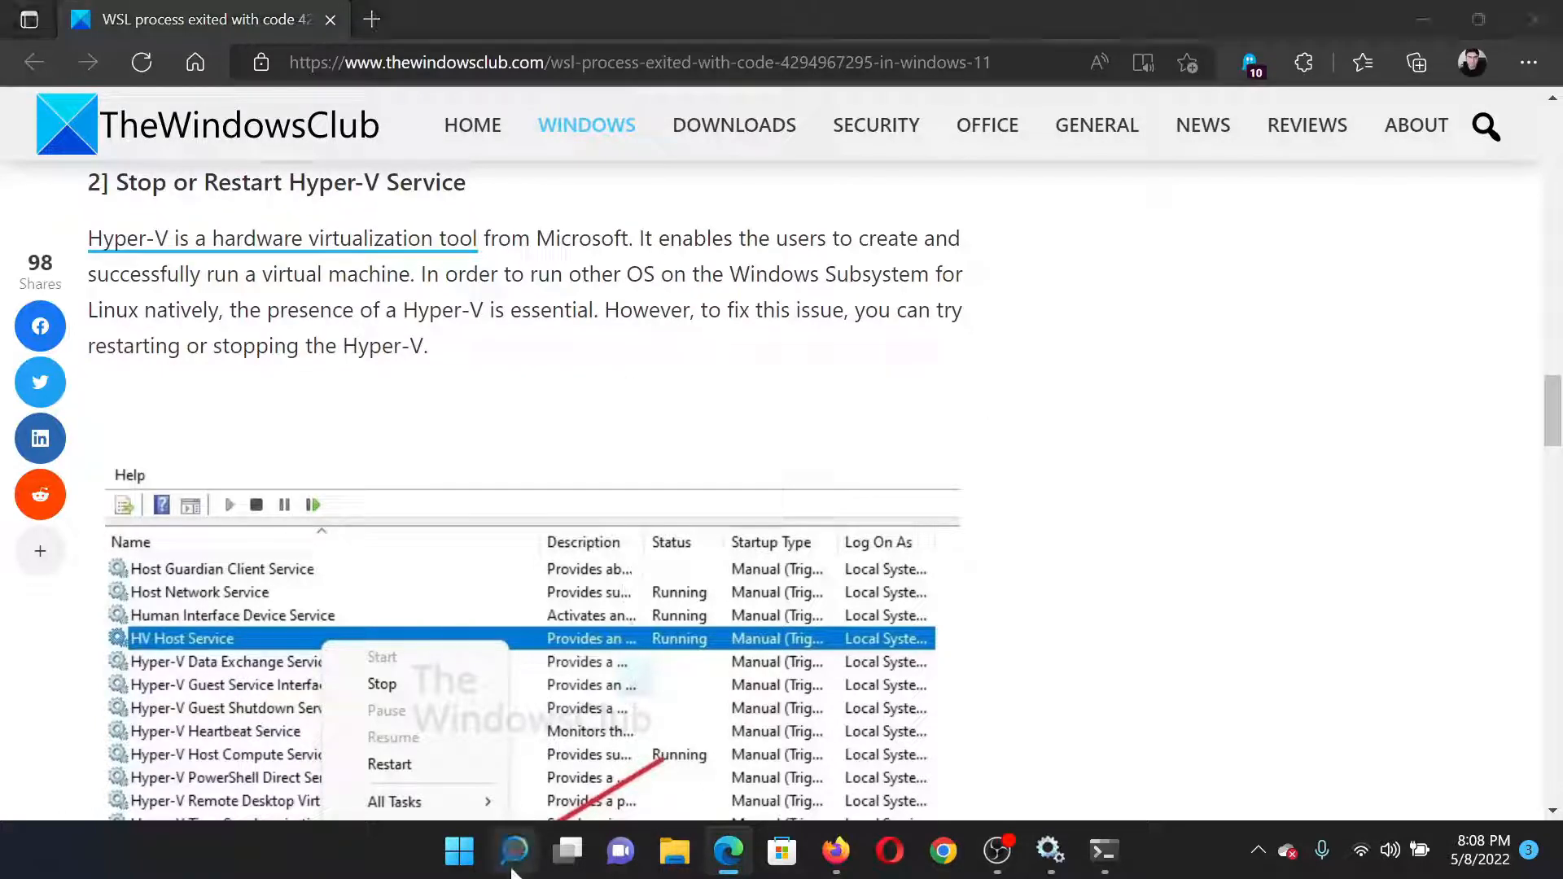
Search 'serv' and launch the Services console from the results
type("service")
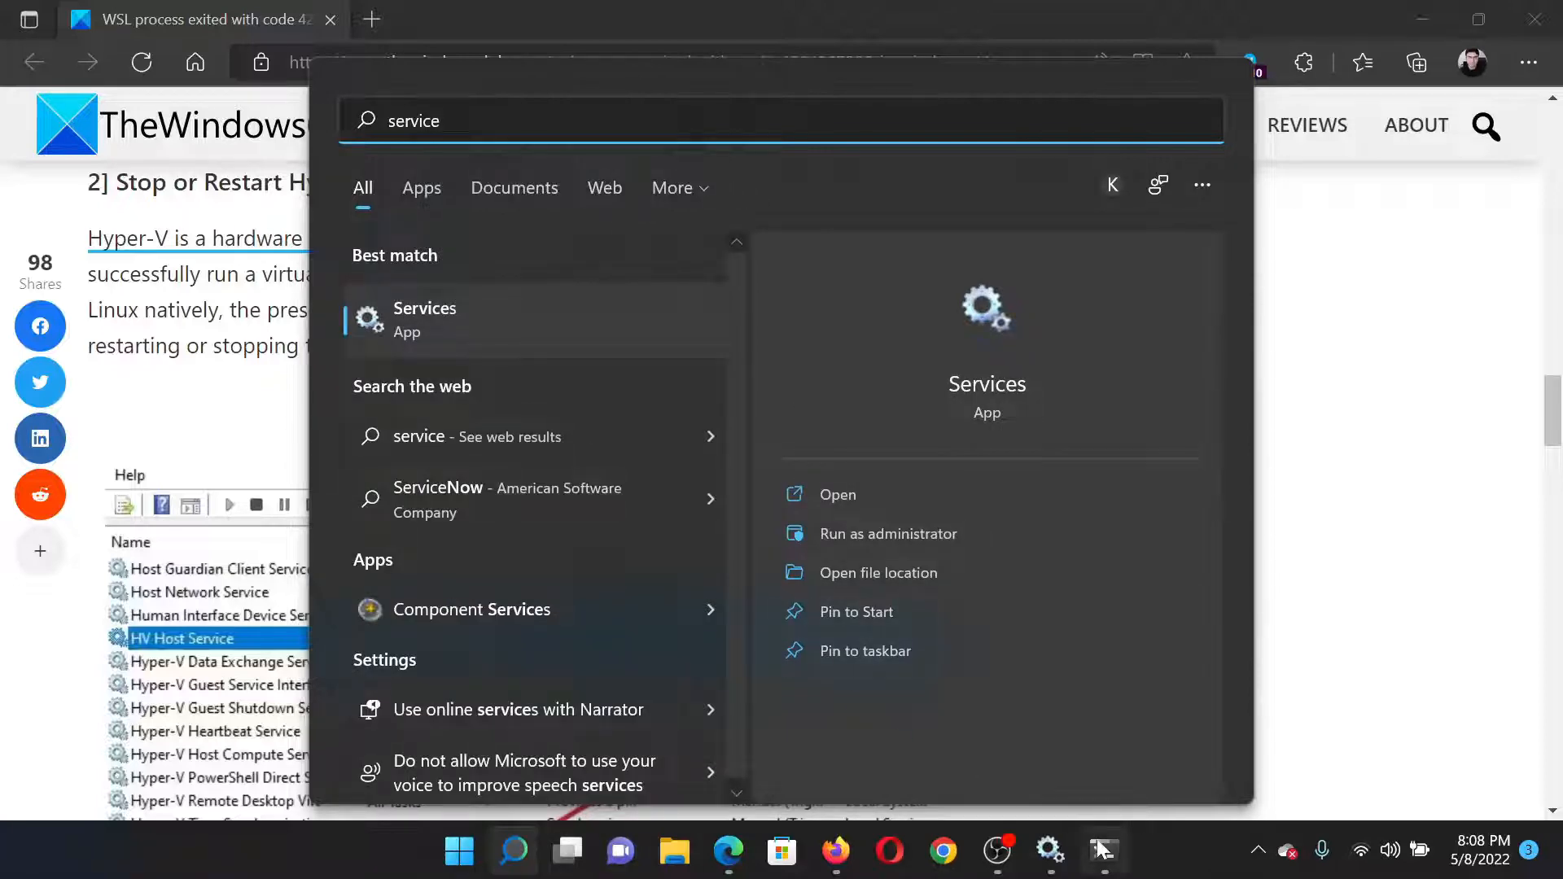
left_click(425, 319)
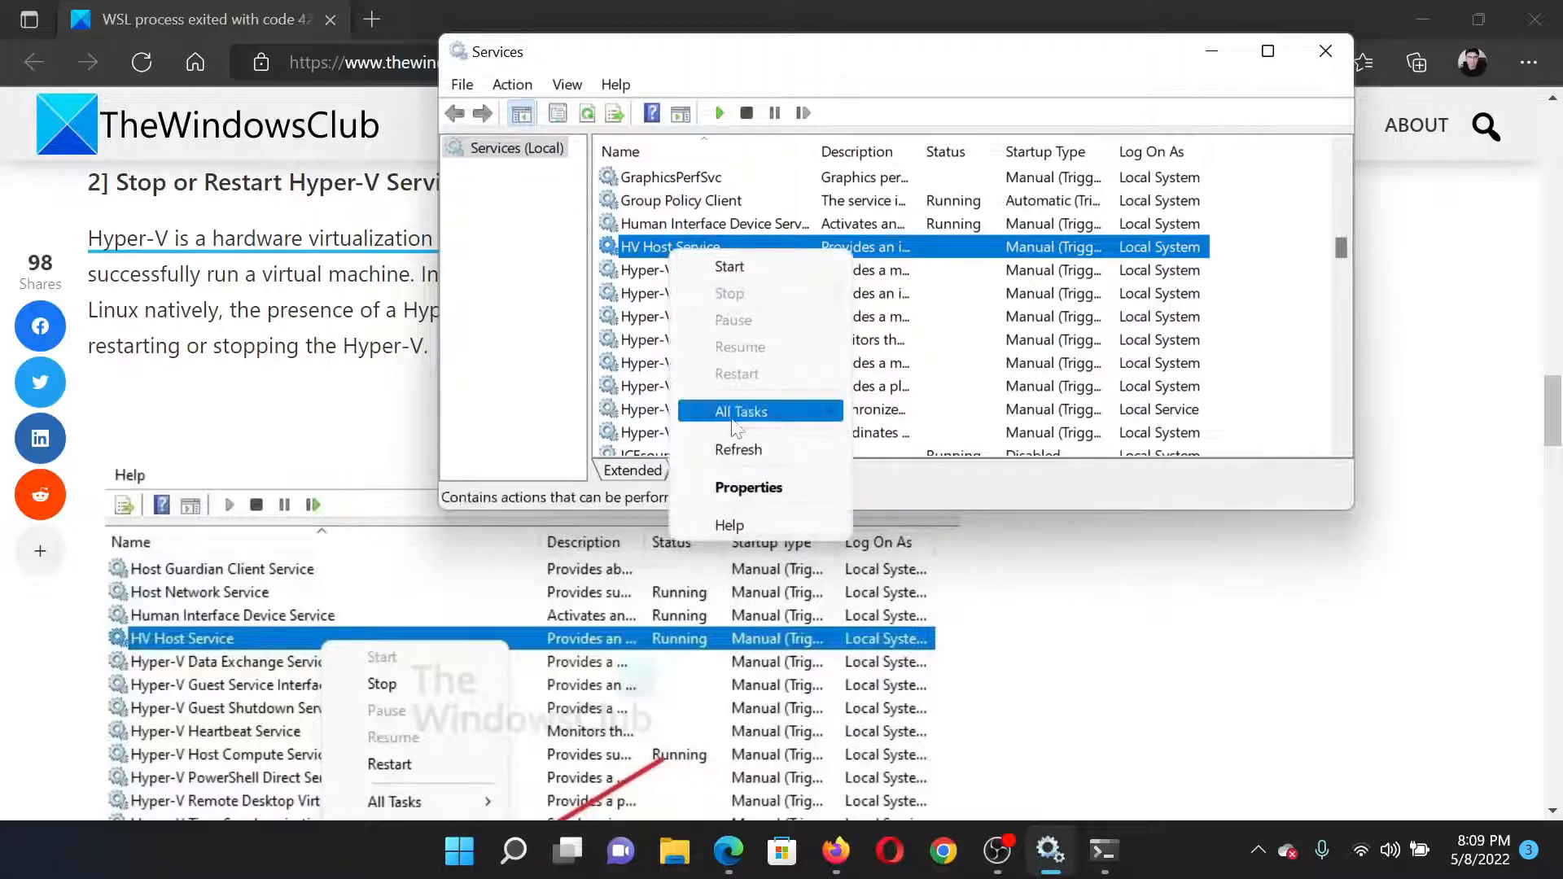
mouse_move(728, 267)
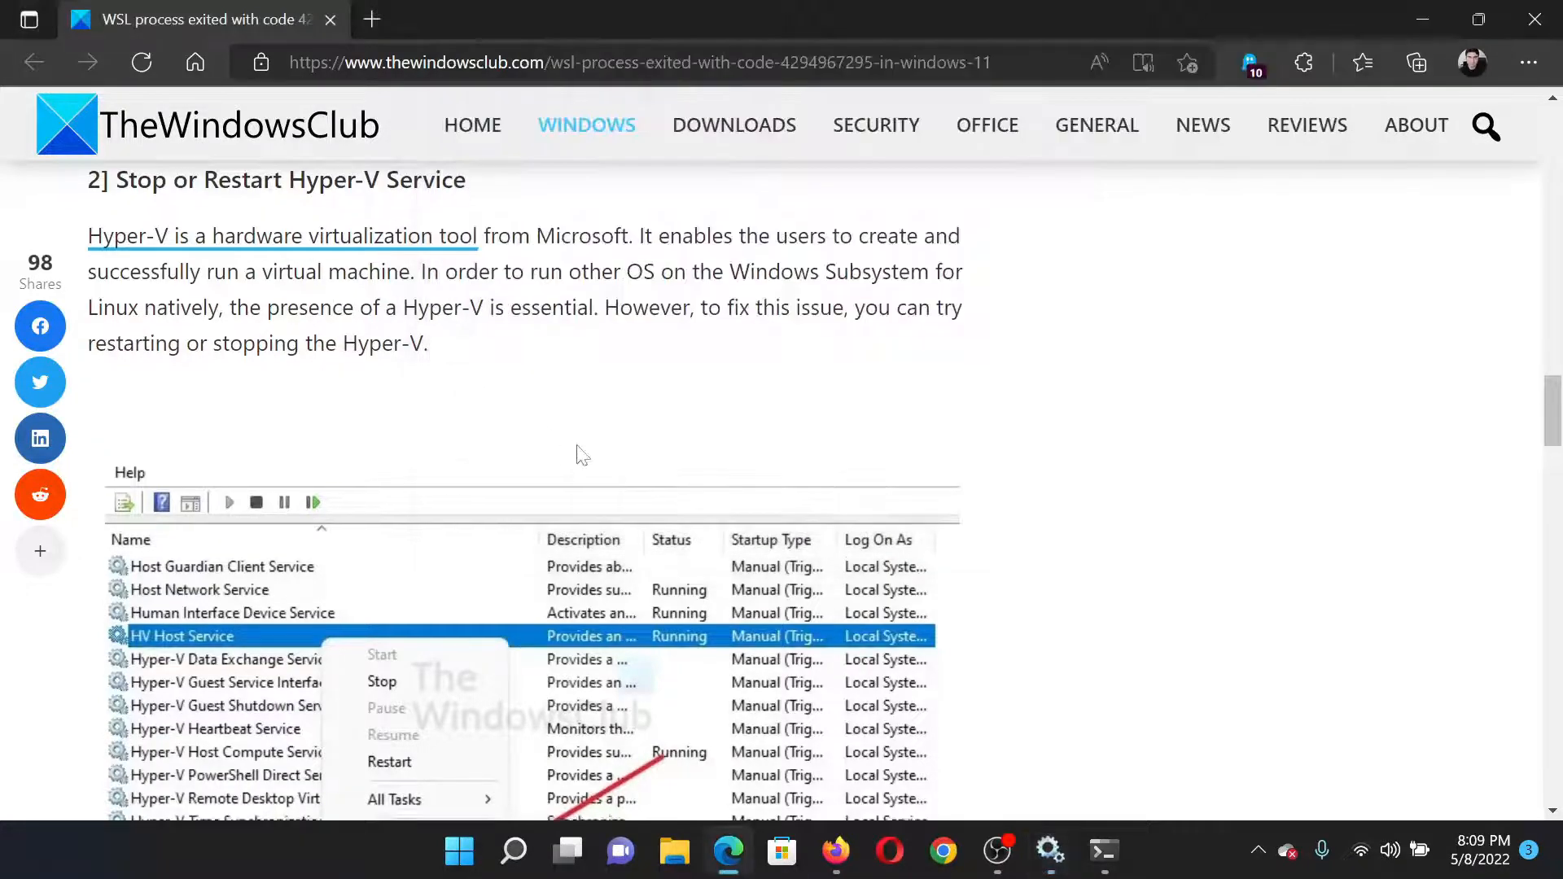
Scroll to the Disable/Enable WSL fix and highlight both DISM disable-feature commands
scroll("down", 3)
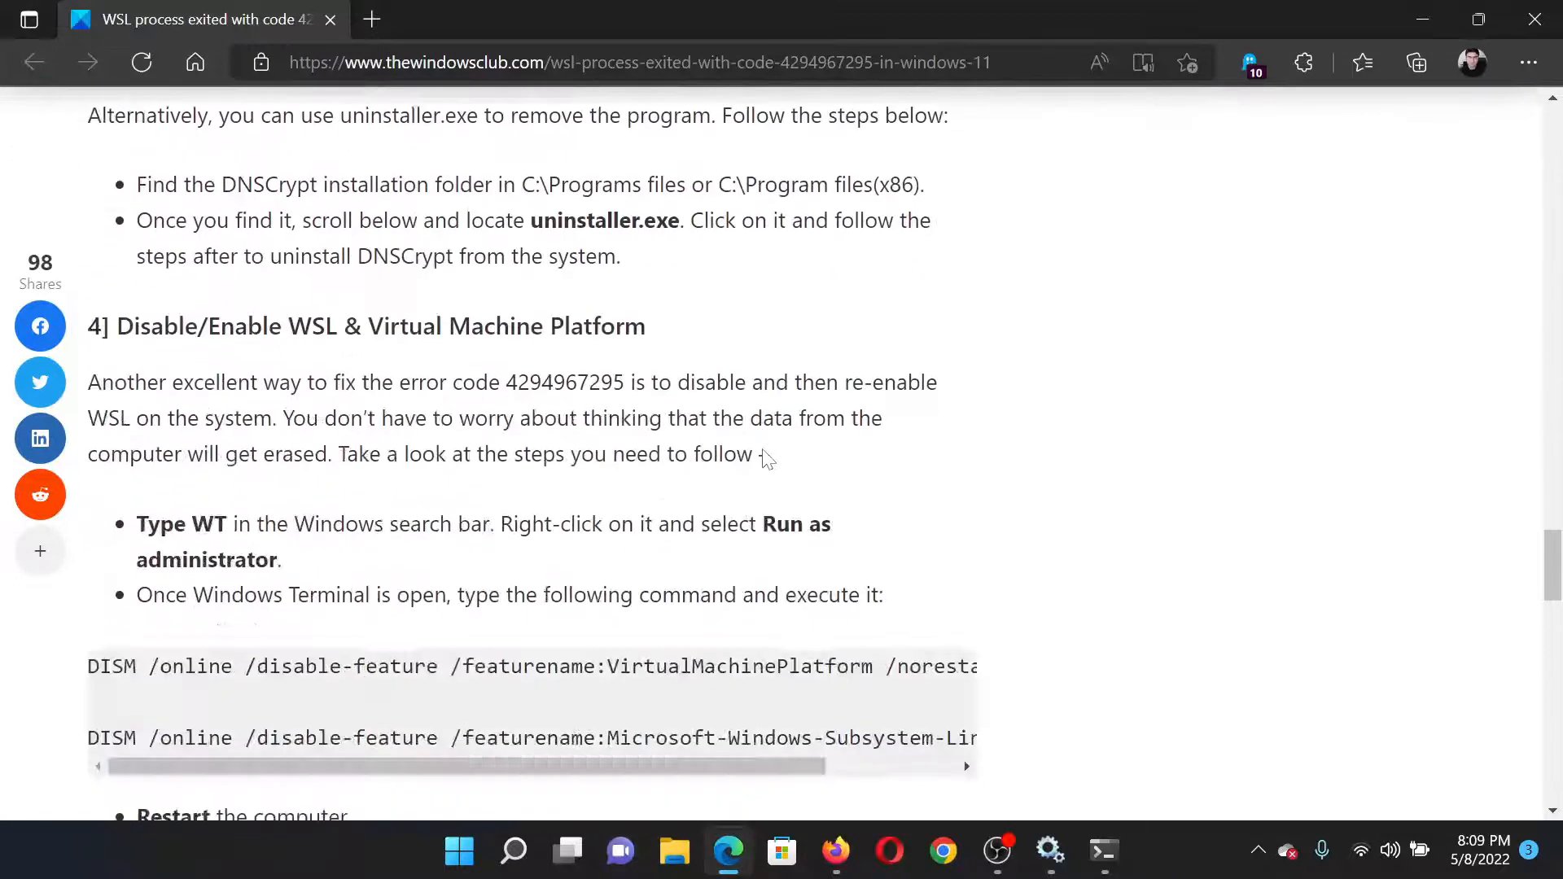
scroll("down", 3)
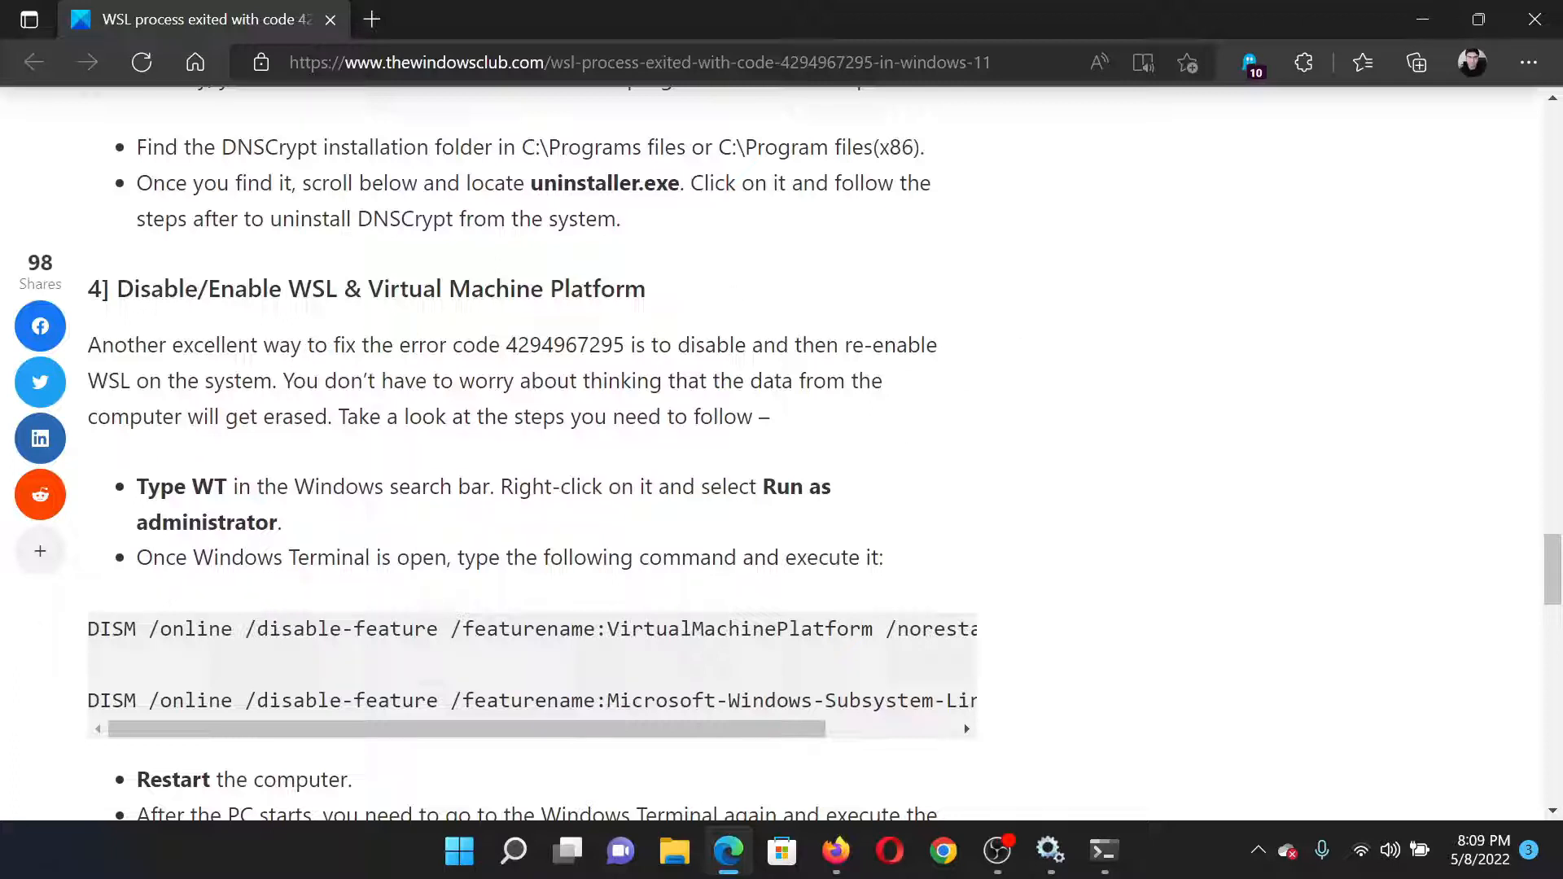
left_click_drag(89, 628, 977, 700)
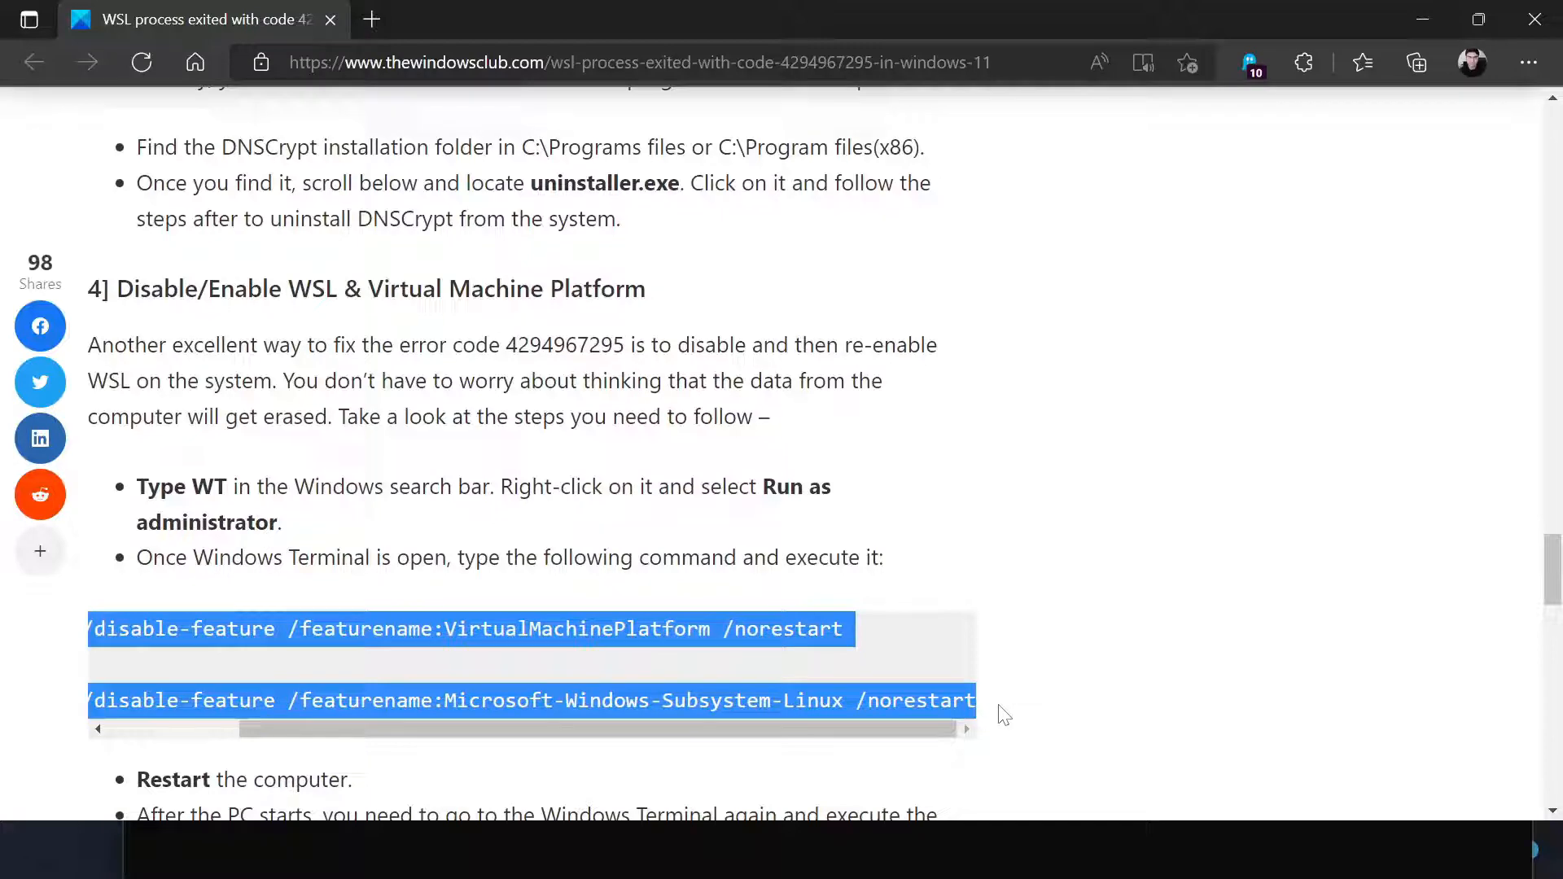
mouse_move(508, 801)
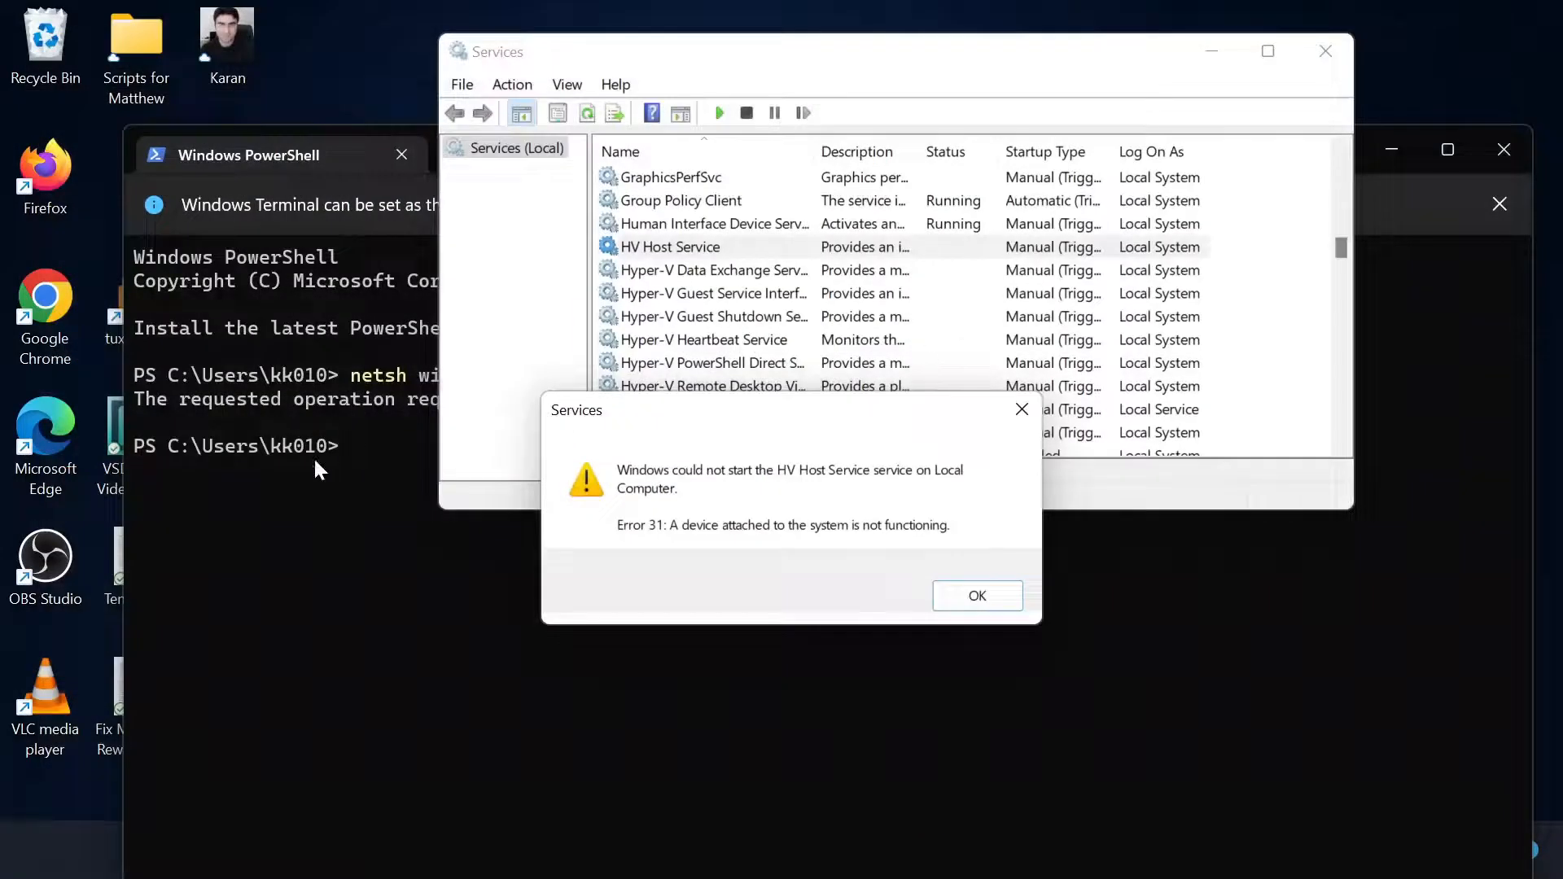
In PowerShell, enter the DISM command disabling Microsoft-Windows-Subsystem-Linux
left_click(975, 595)
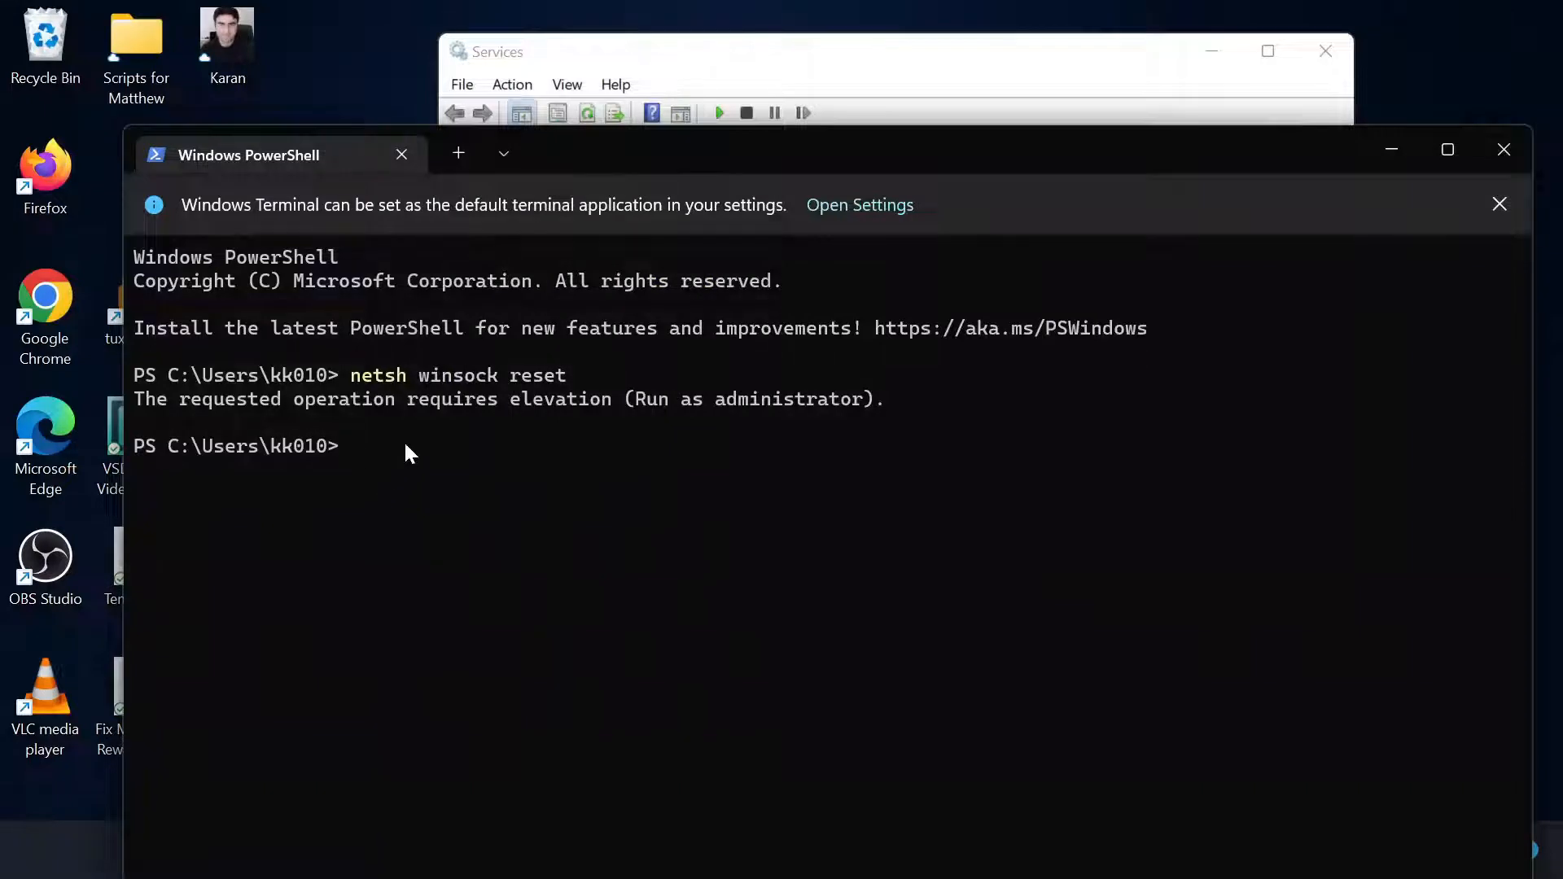
type("DISM /online /disable-feature /featurename:Microsoft-Windows-Subsystem-Linux /norestart")
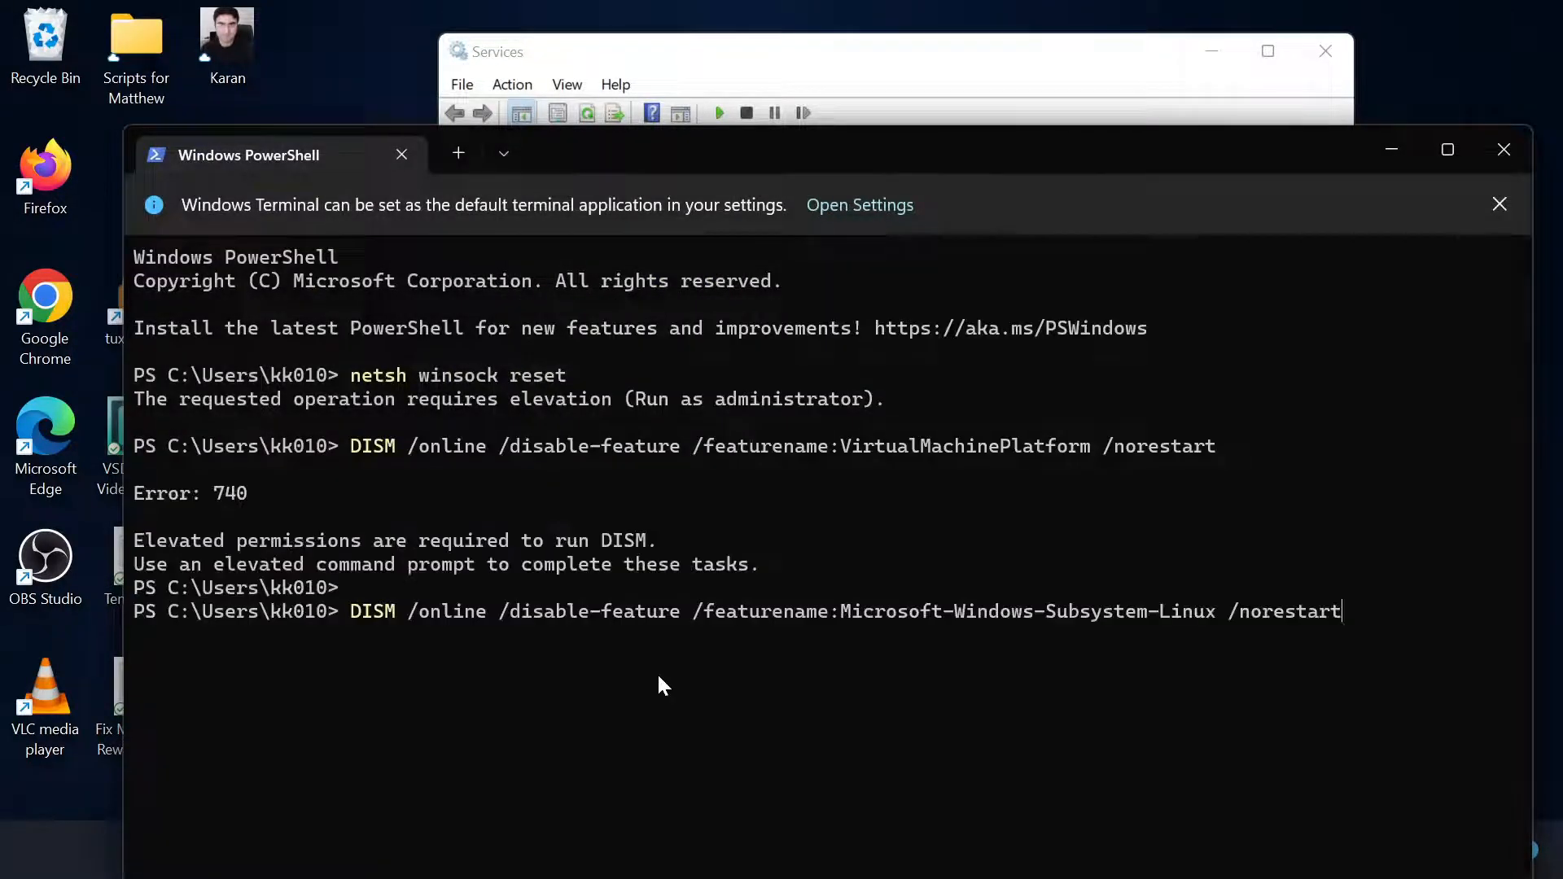